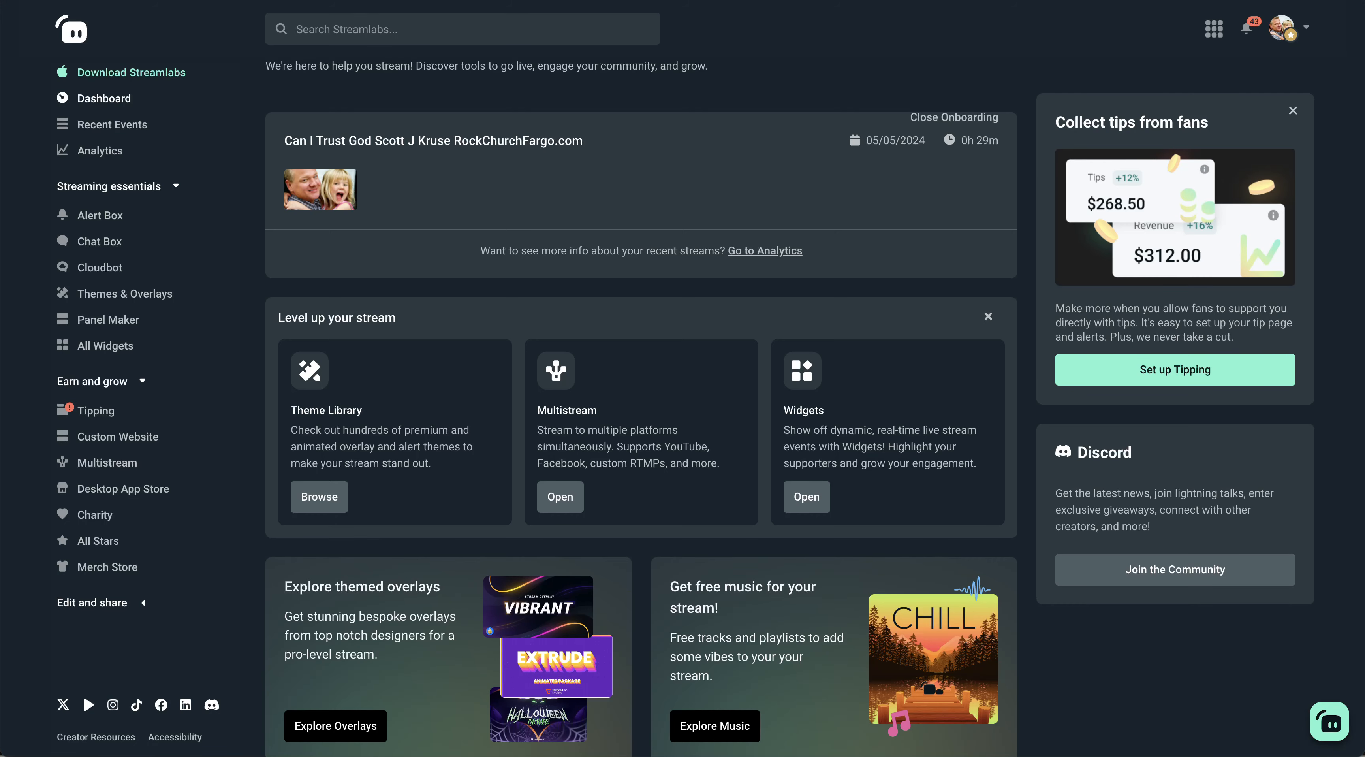
Show the Multistream platforms list with Twitch, Facebook, YouTube, Trovo and X (ScottJKruse) connection states.
left_click(108, 463)
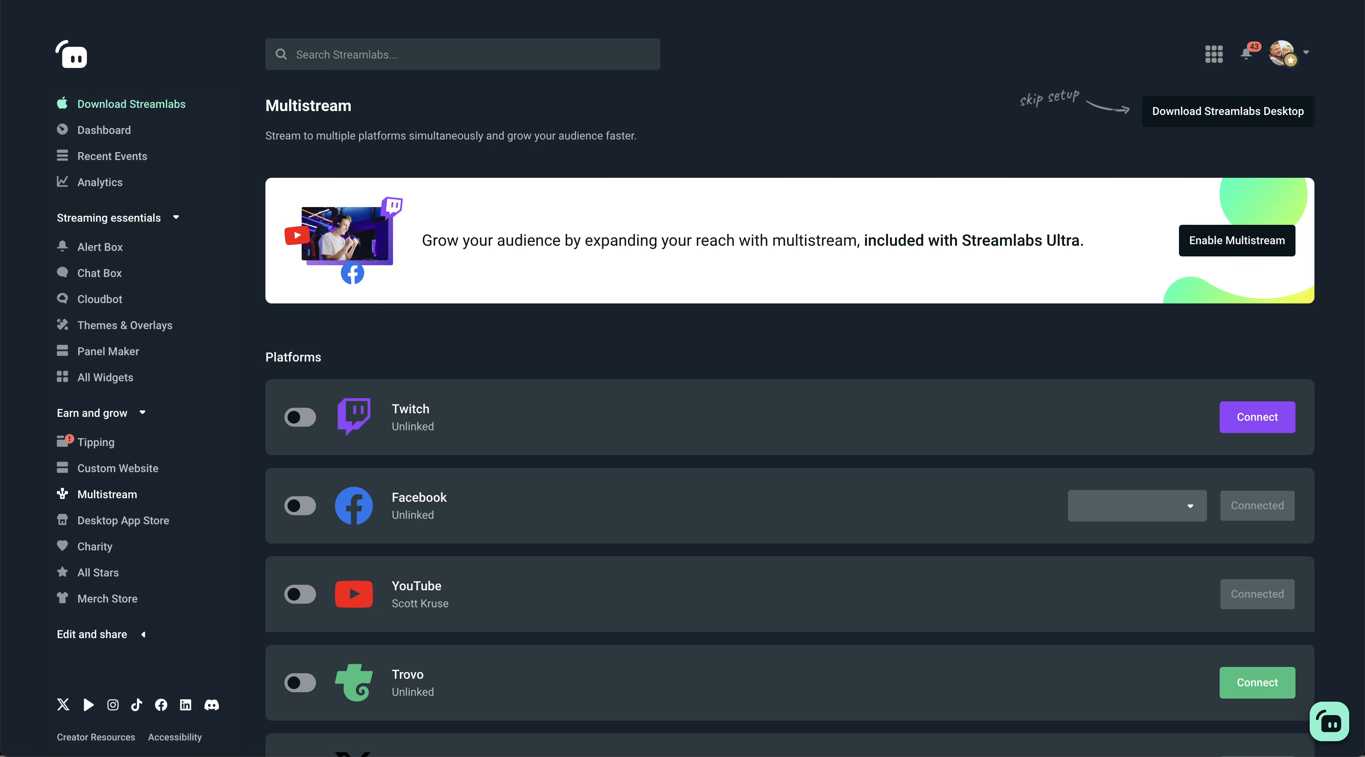
scroll("down", 3)
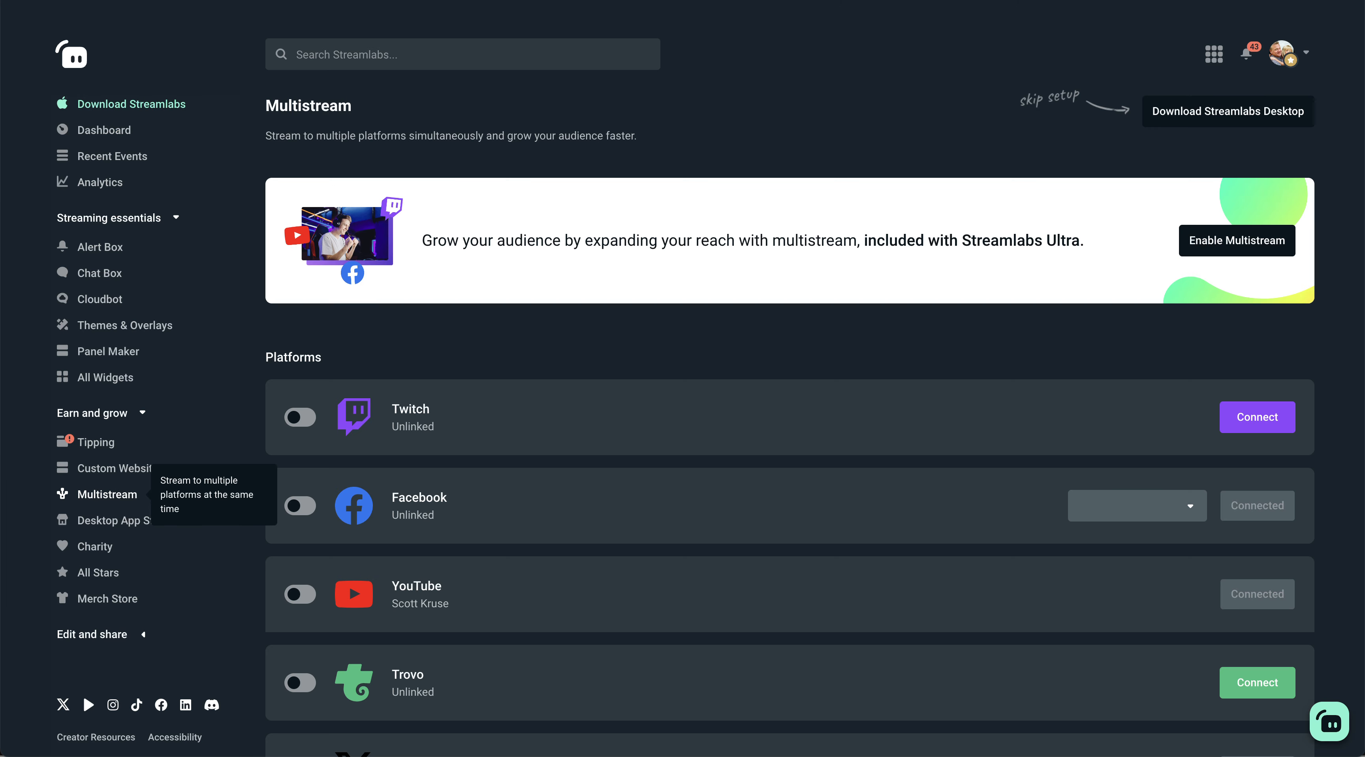
mouse_move(110, 521)
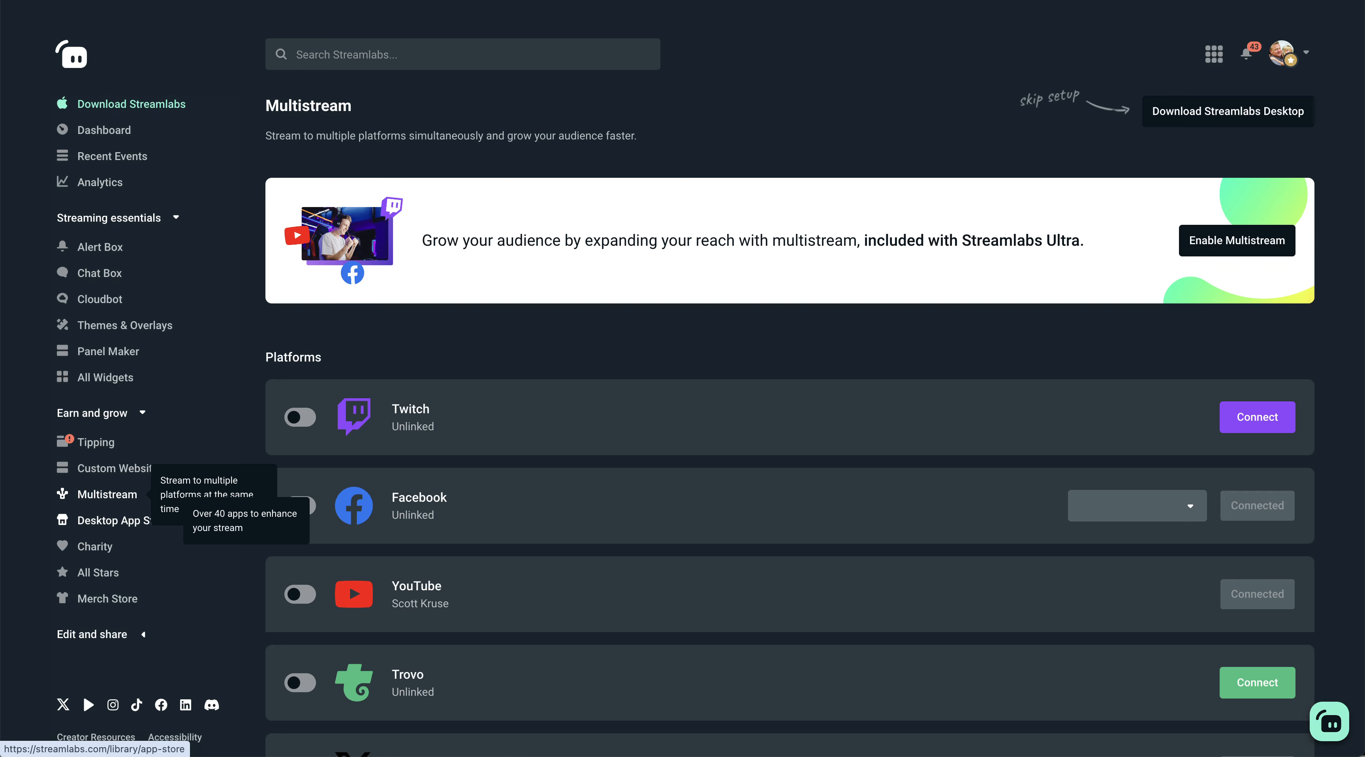
scroll("down", 3)
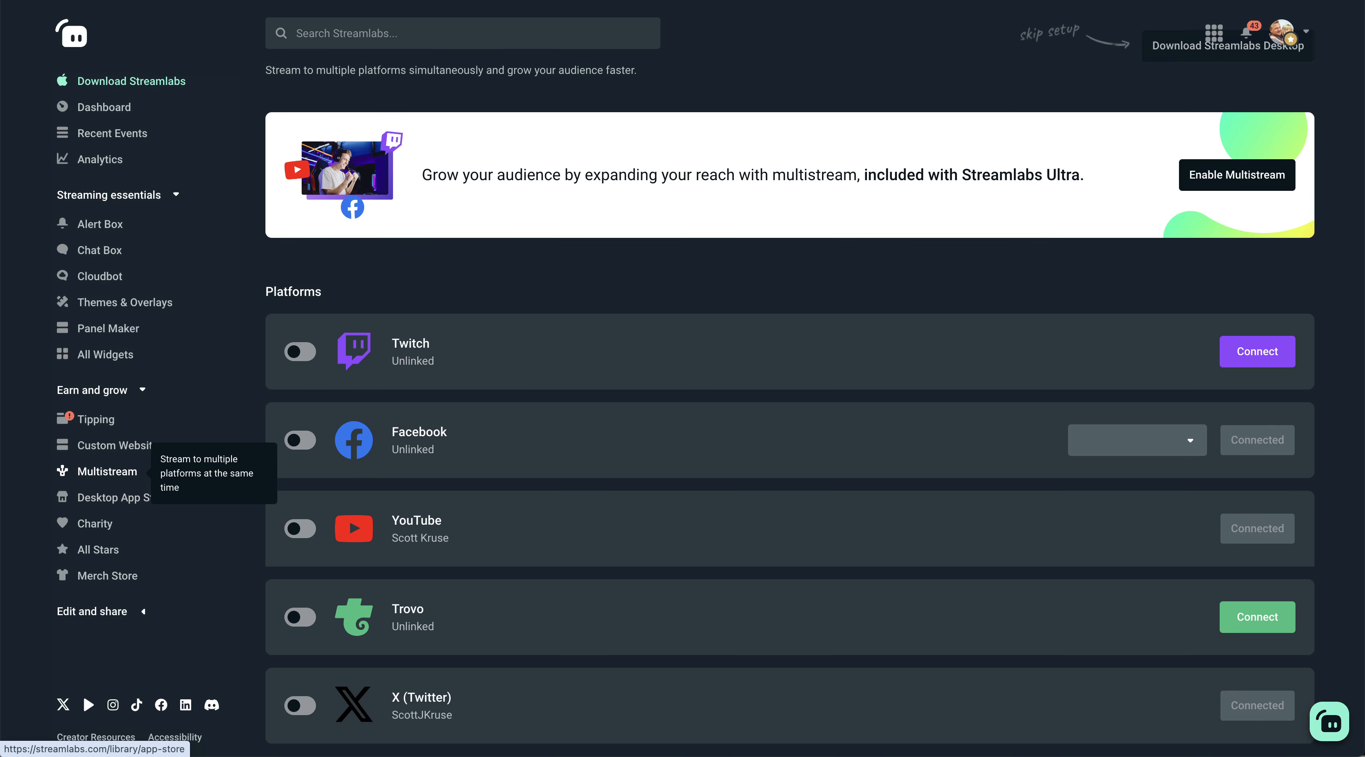